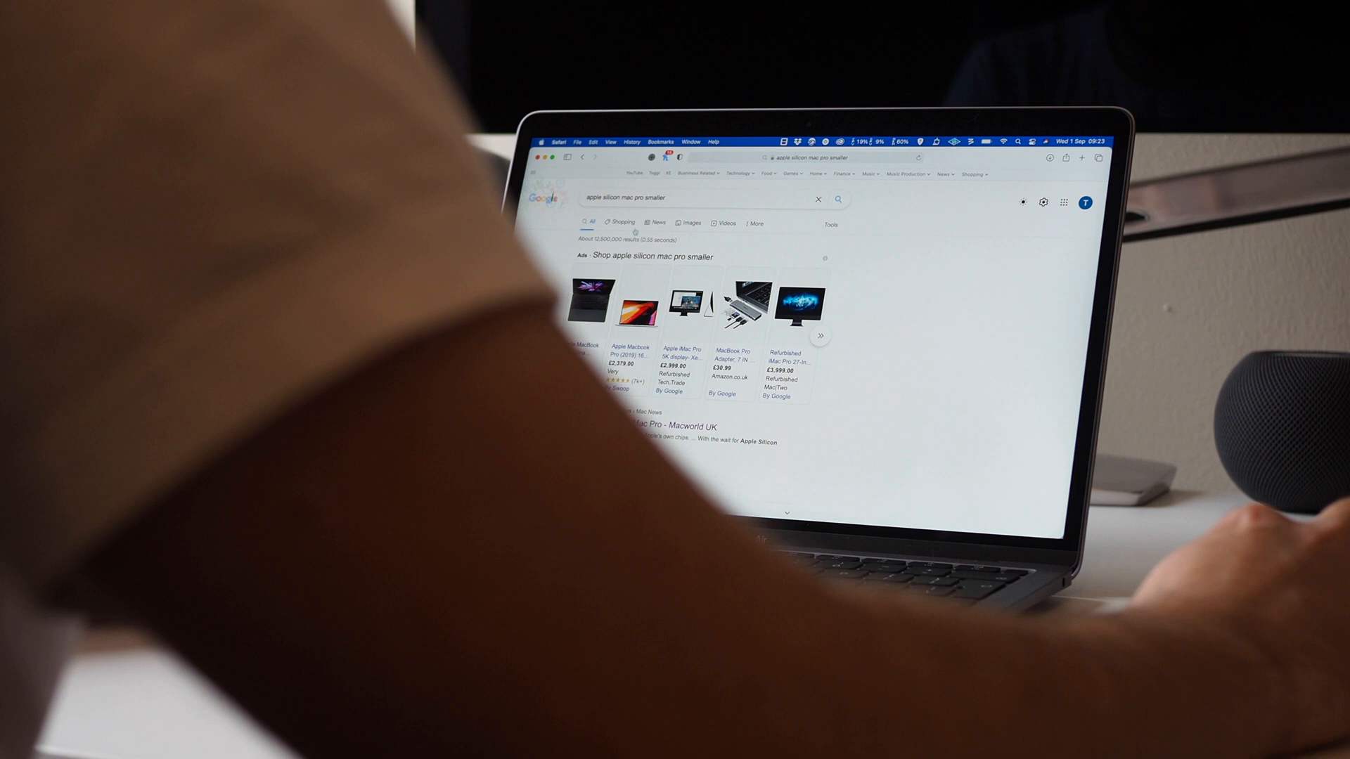
- Scroll through Google image results for a smaller Apple Silicon Mac Pro
{"action": "left_click", "coordinate": [690, 217]}
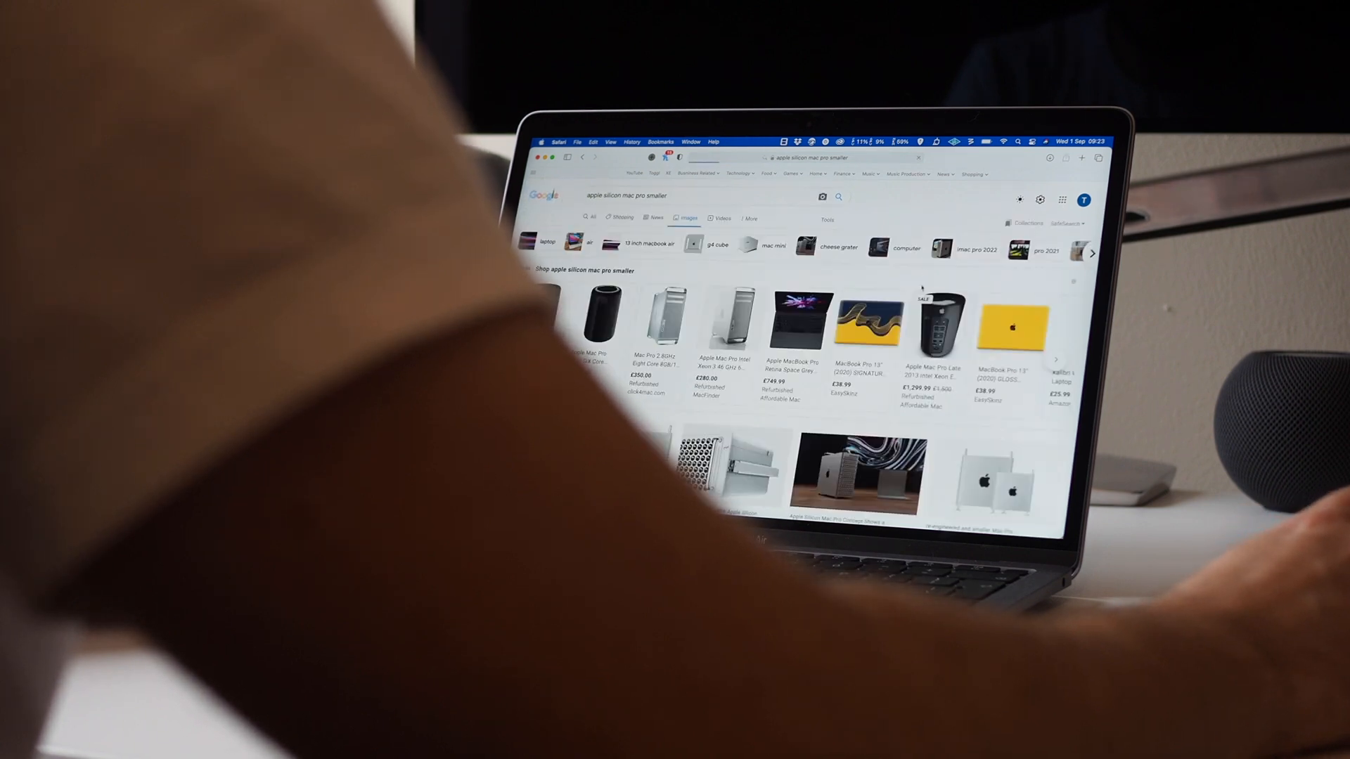
{"action": "scroll", "scroll_direction": "down", "scroll_amount": 3}
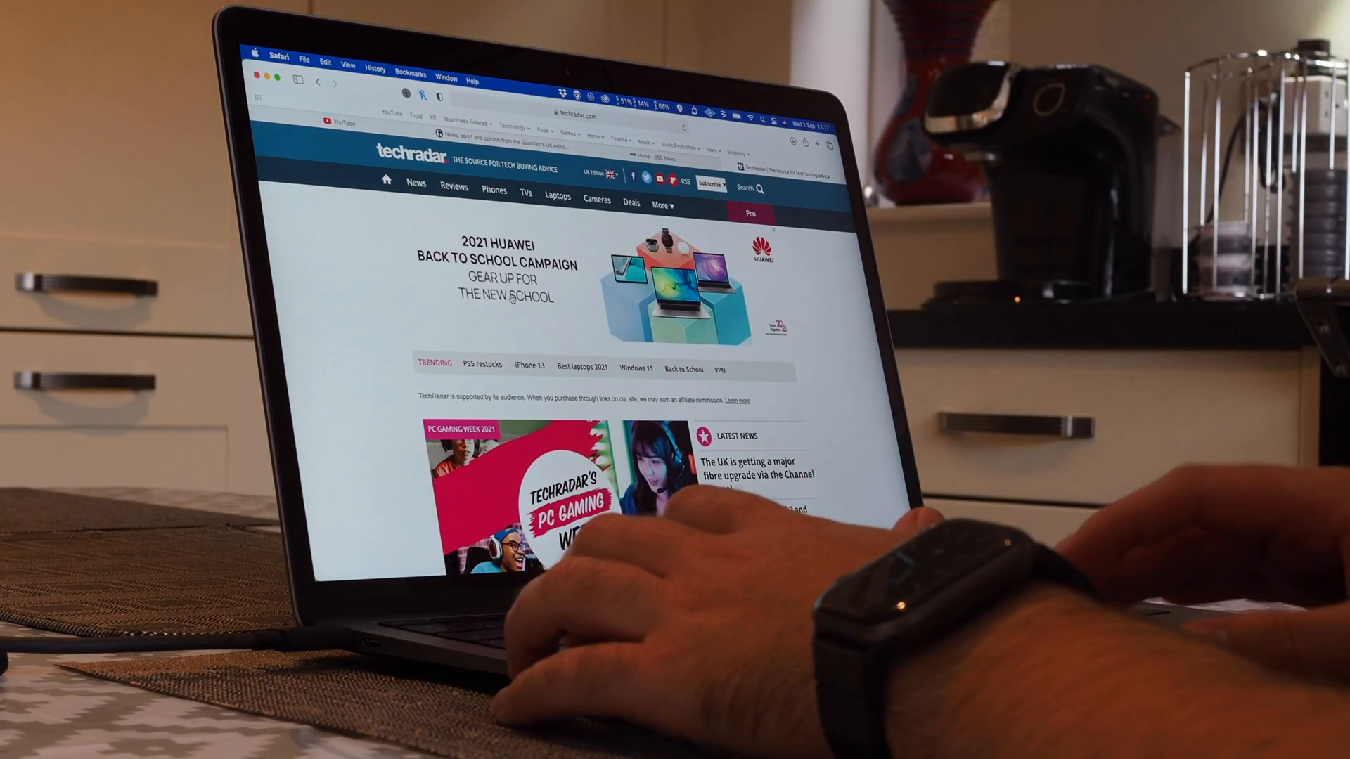
{"action": "scroll", "scroll_direction": "down", "scroll_amount": 3}
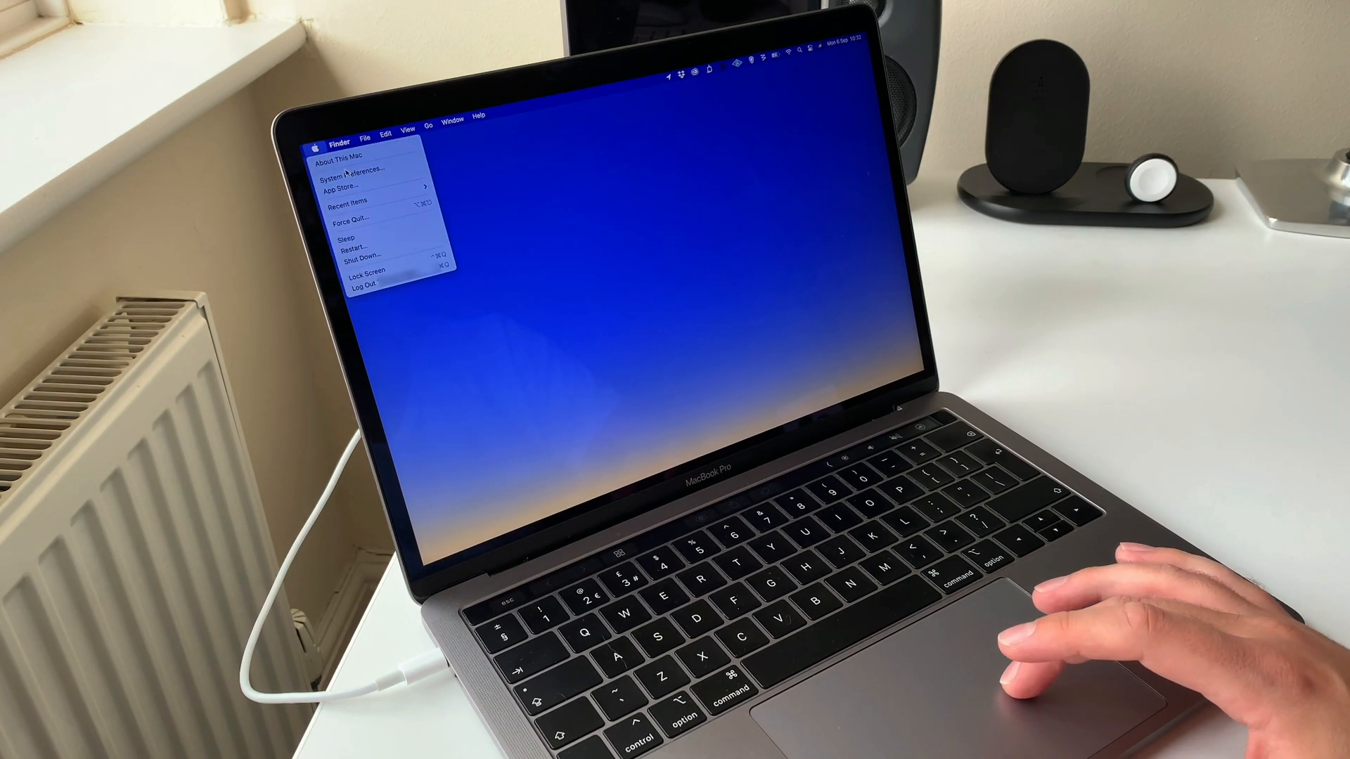
- Sign out of the Apple ID without keeping a Contacts copy, then close System Preferences
{"action": "left_click", "coordinate": [345, 167]}
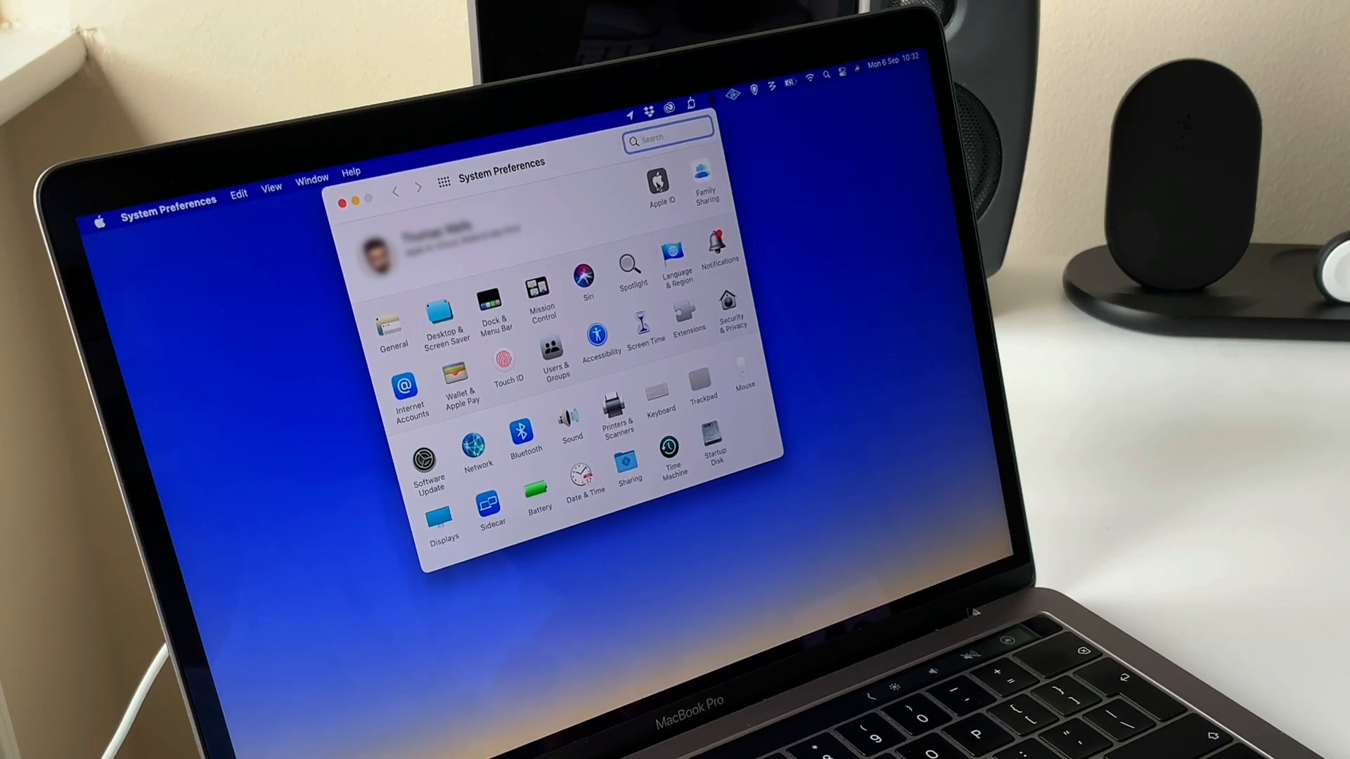
{"action": "left_click", "coordinate": [659, 180]}
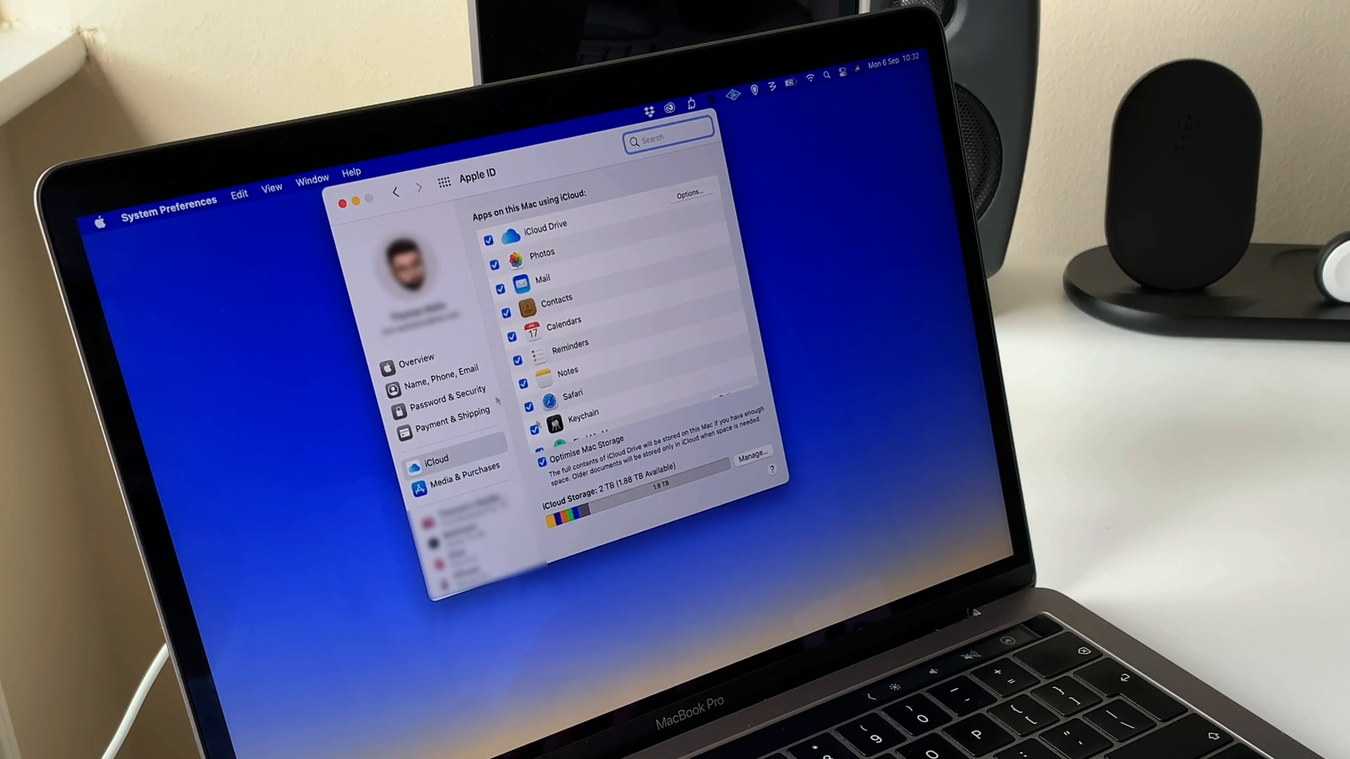
{"action": "left_click", "coordinate": [416, 360]}
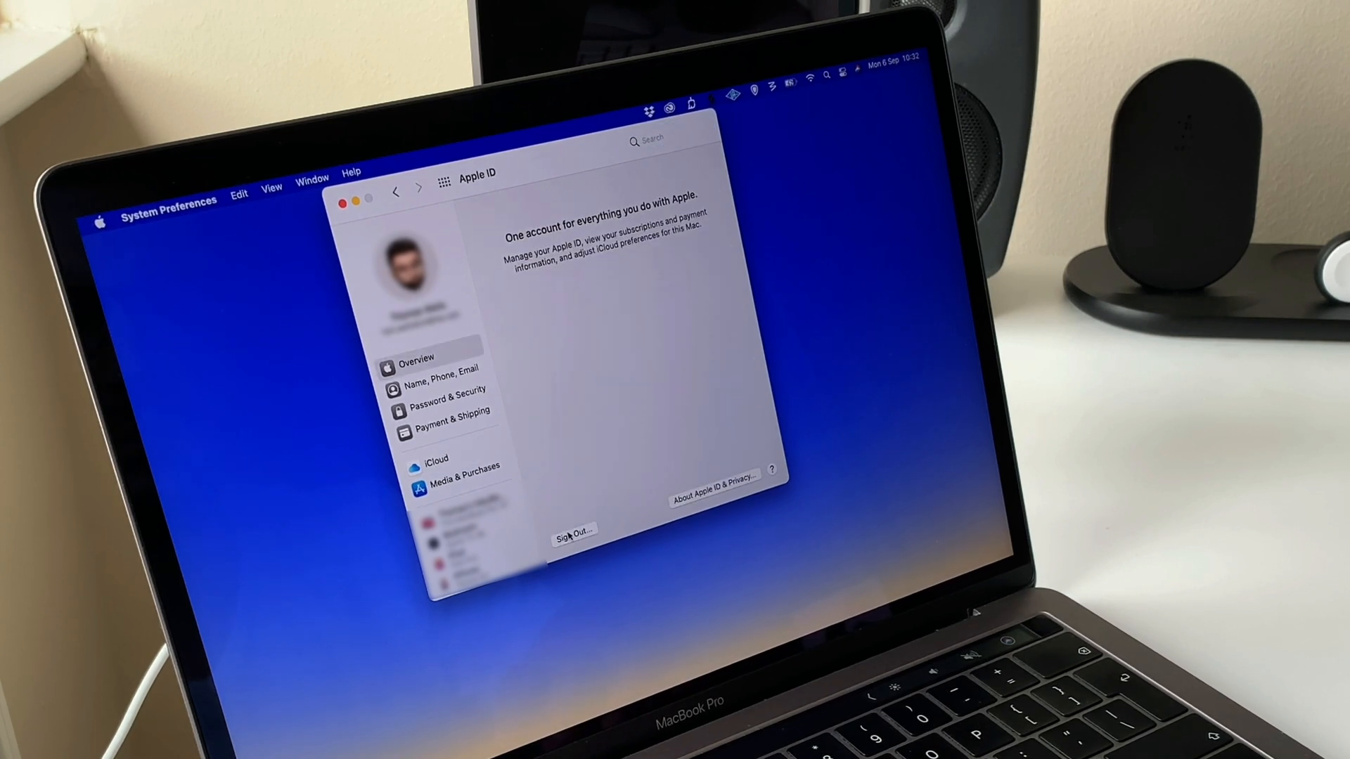
{"action": "left_click", "coordinate": [573, 529]}
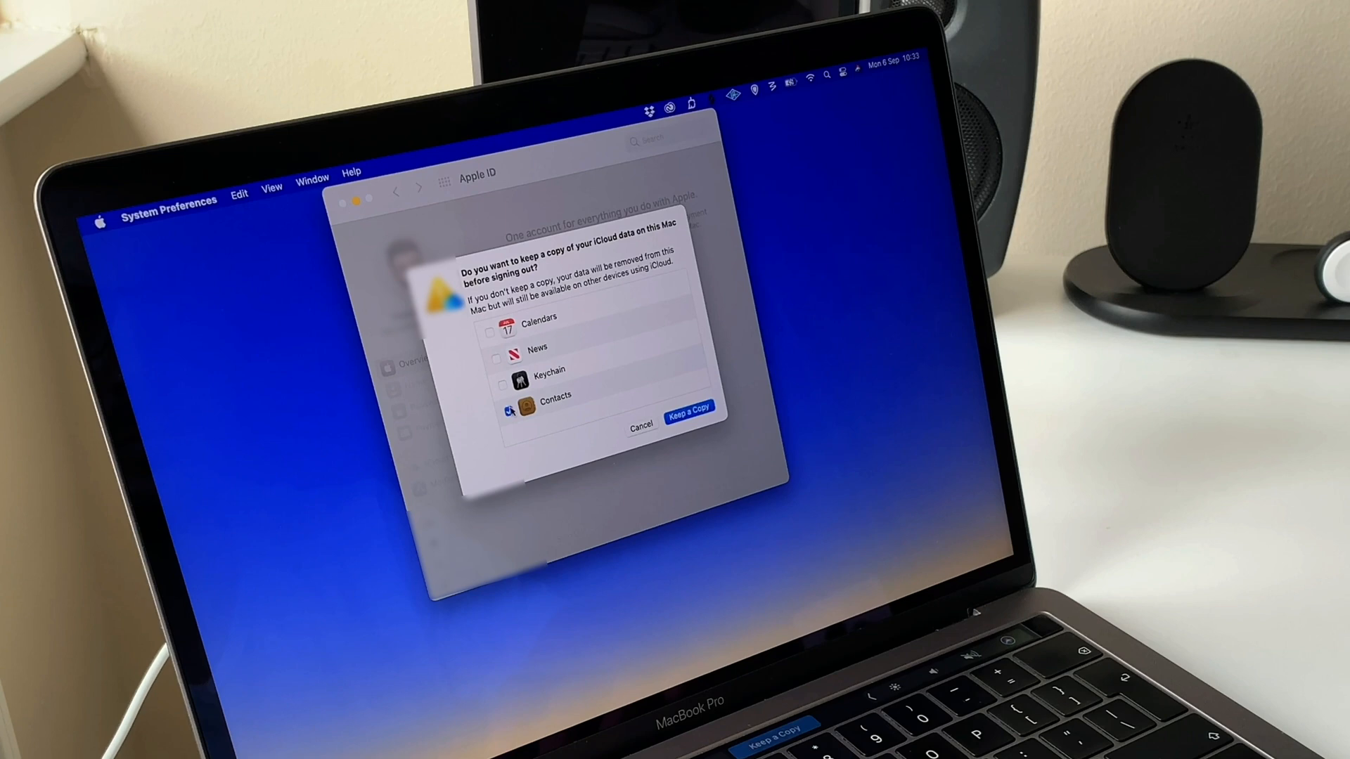
{"action": "left_click", "coordinate": [506, 411]}
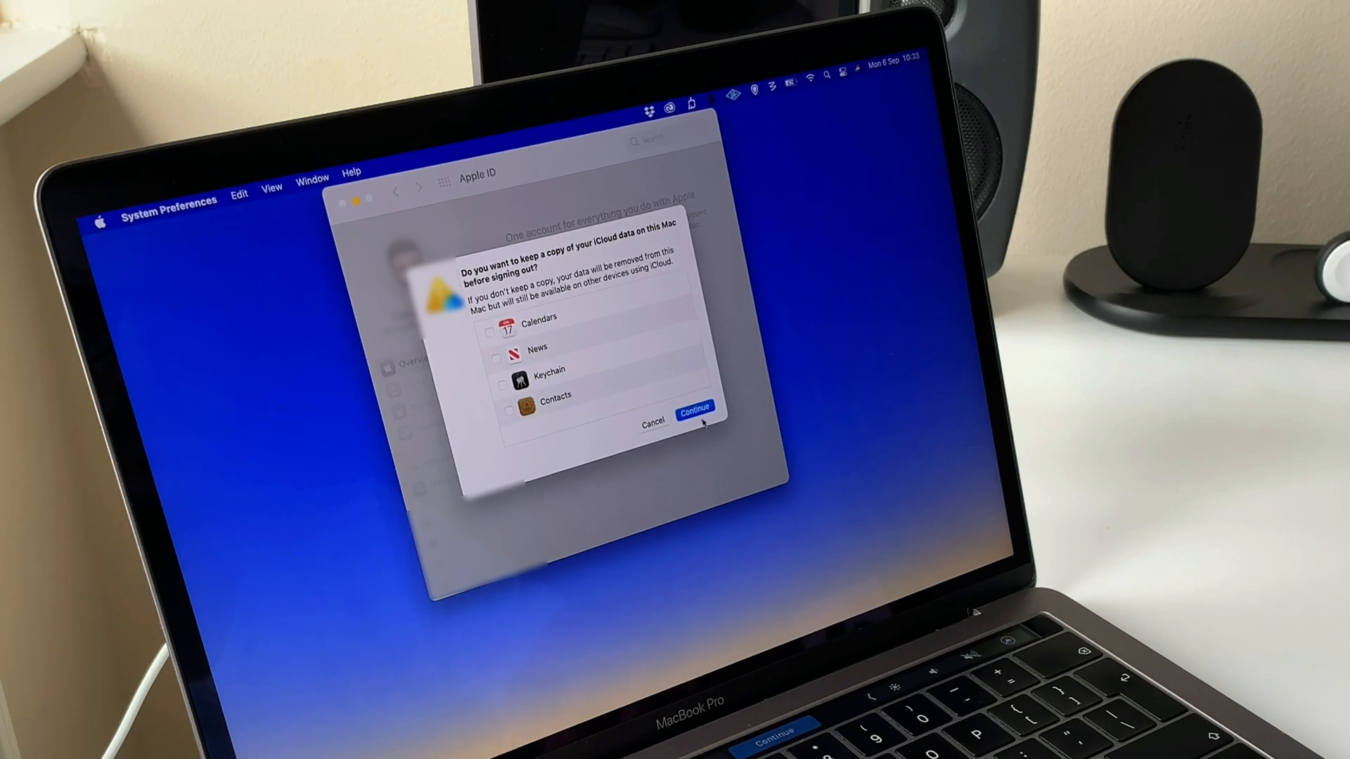
{"action": "left_click", "coordinate": [695, 411]}
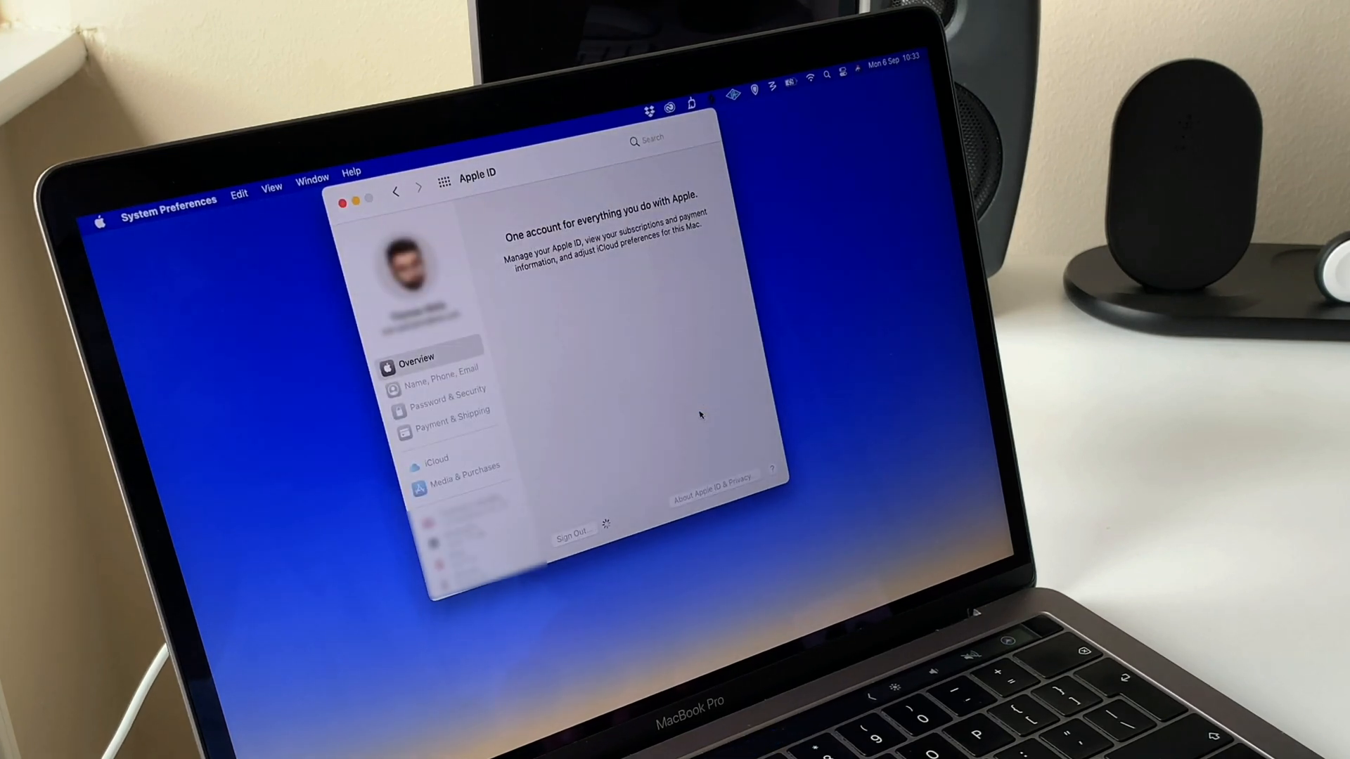
{"action": "left_click", "coordinate": [573, 532]}
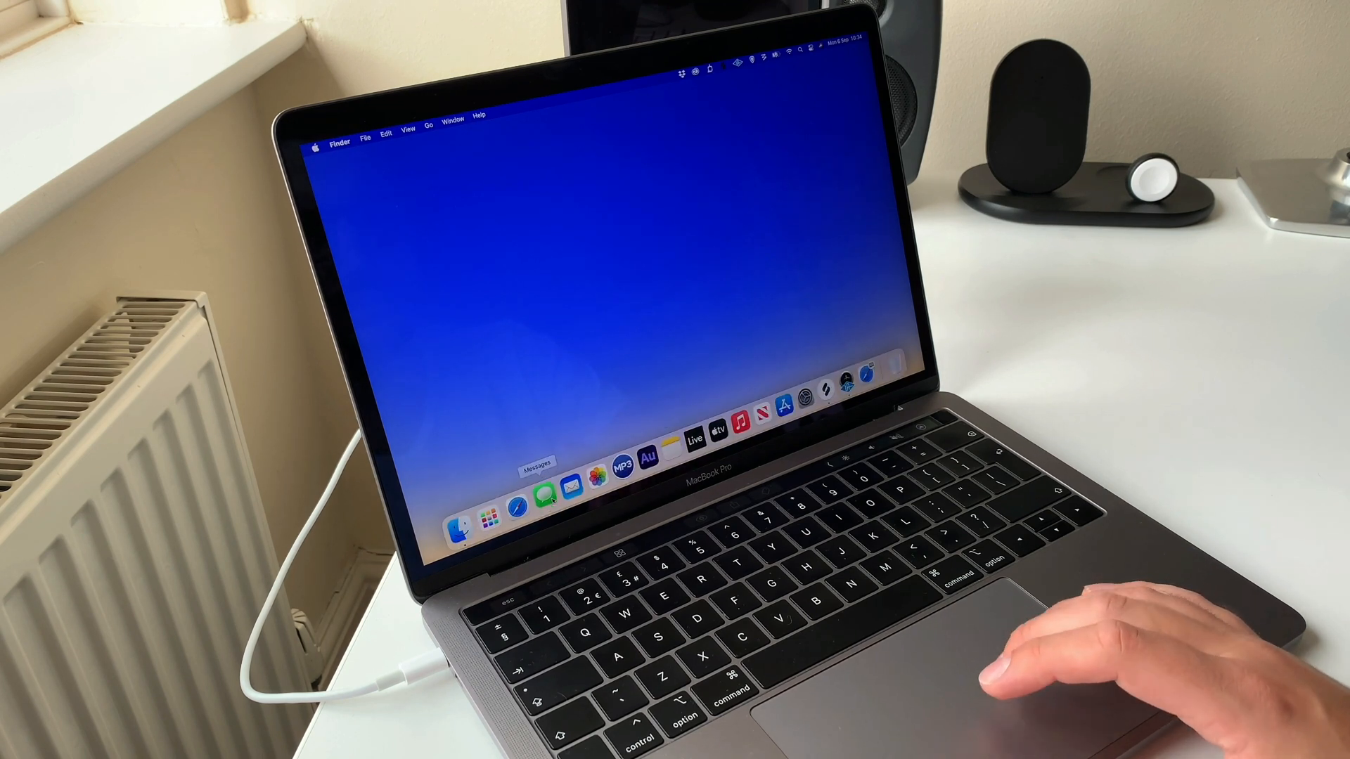
- Sign out of iMessage from the iMessage tab of Messages Preferences
{"action": "left_click", "coordinate": [544, 491]}
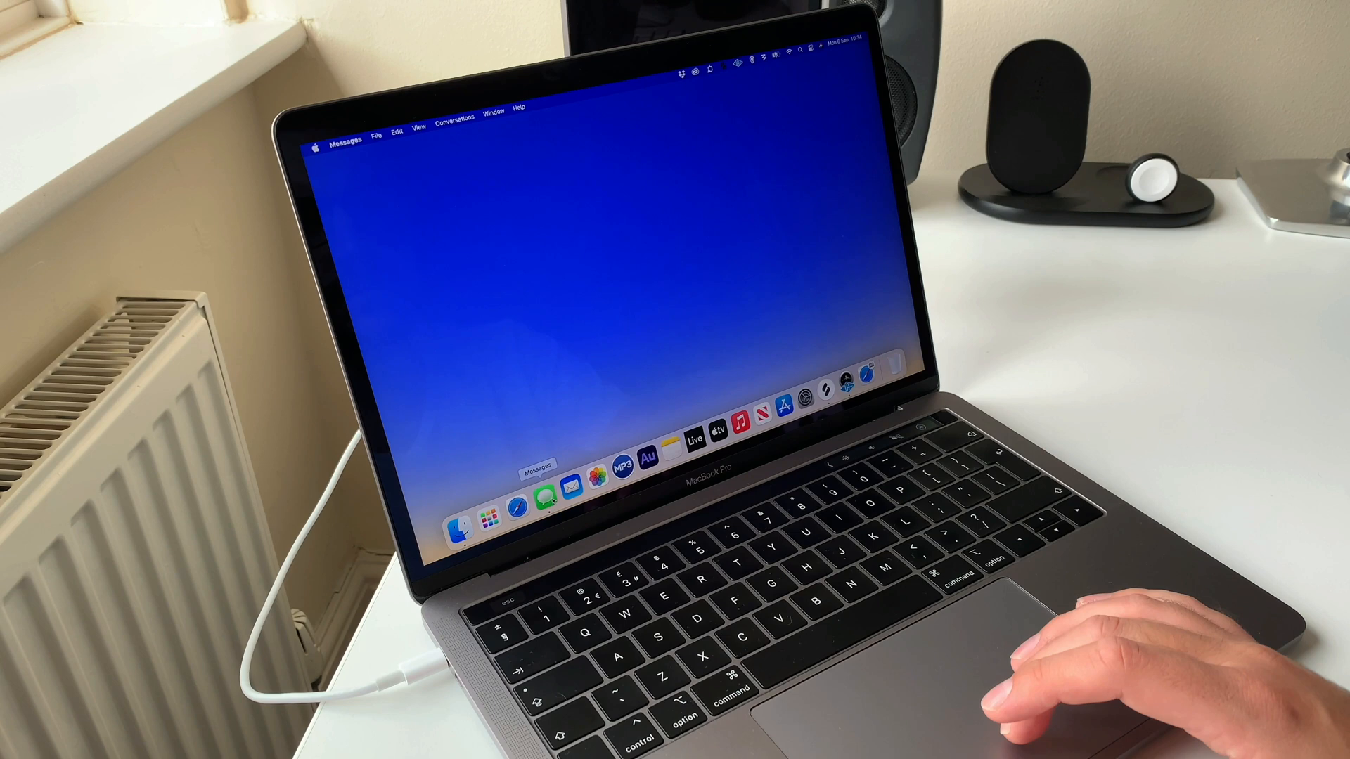
{"action": "left_click", "coordinate": [544, 496]}
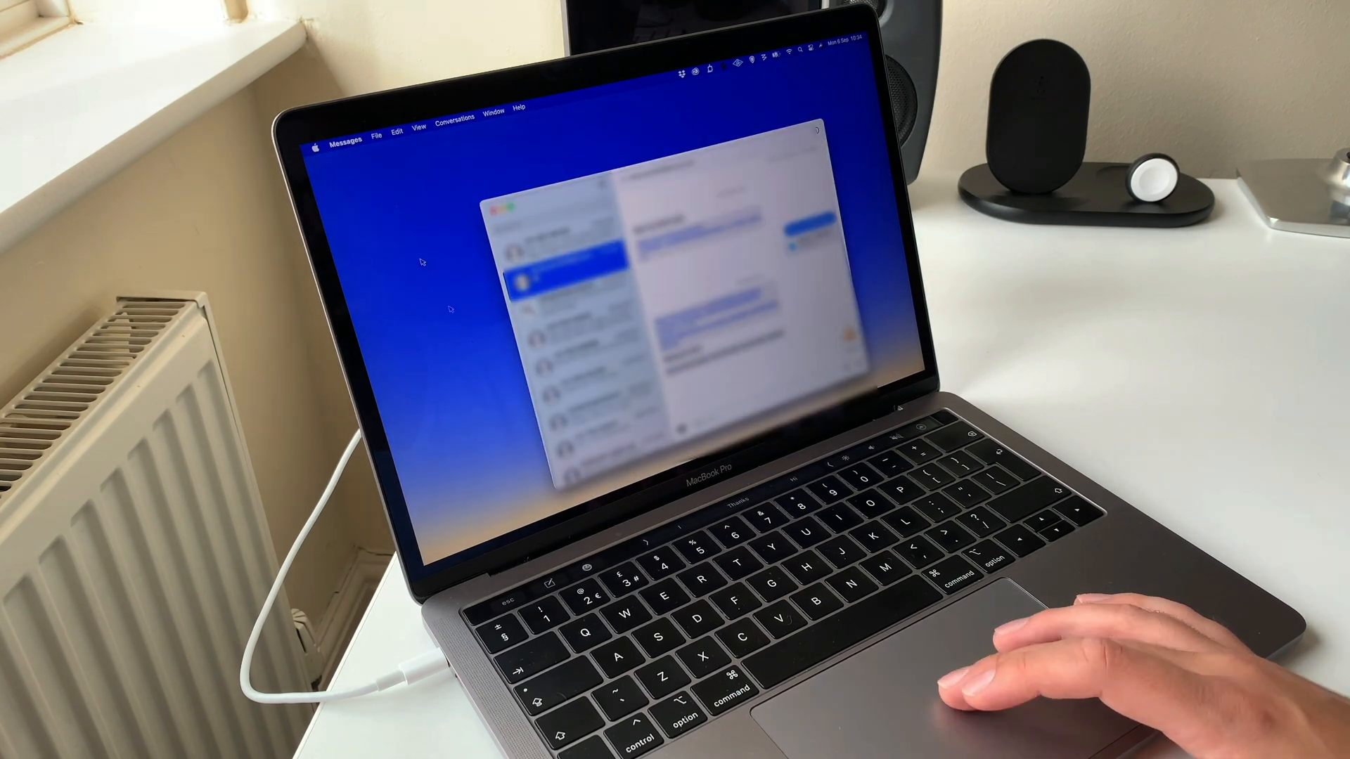
{"action": "left_click", "coordinate": [345, 117]}
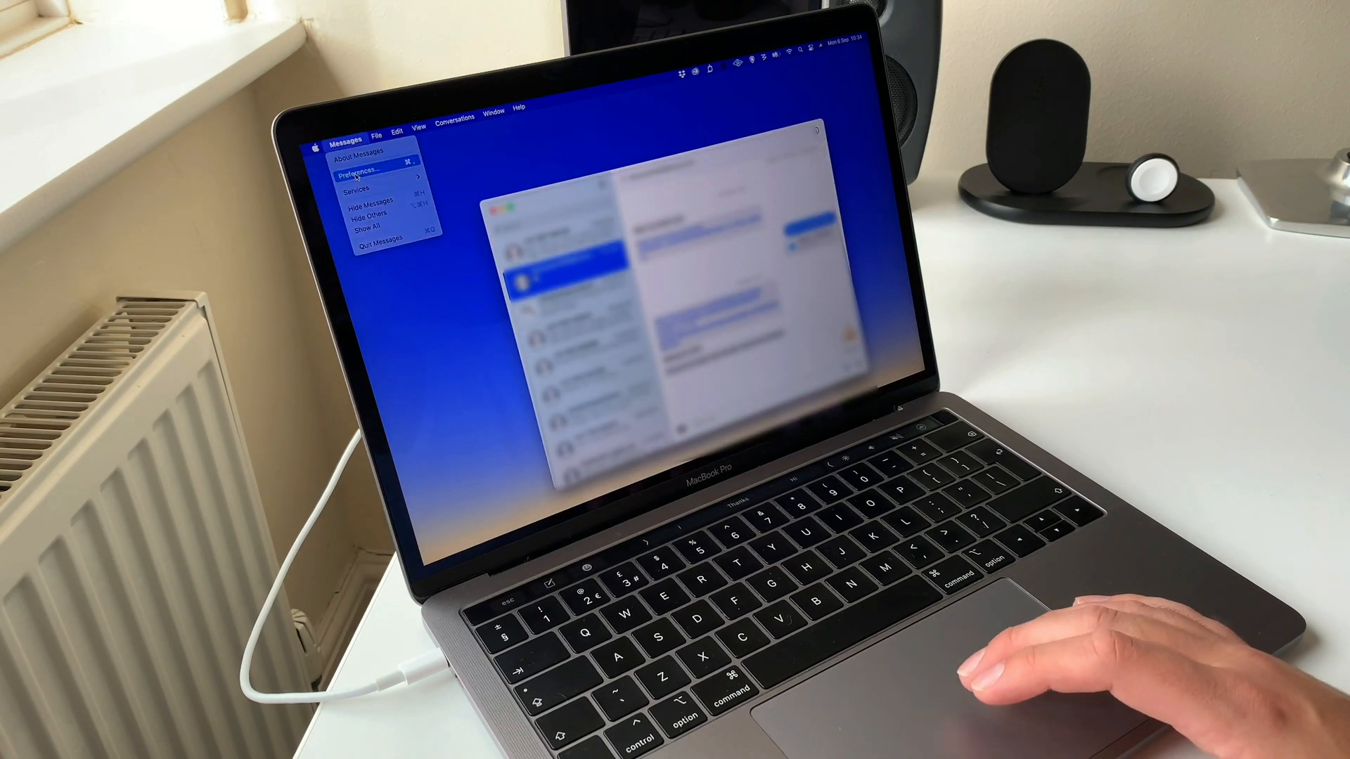
{"action": "left_click", "coordinate": [357, 168]}
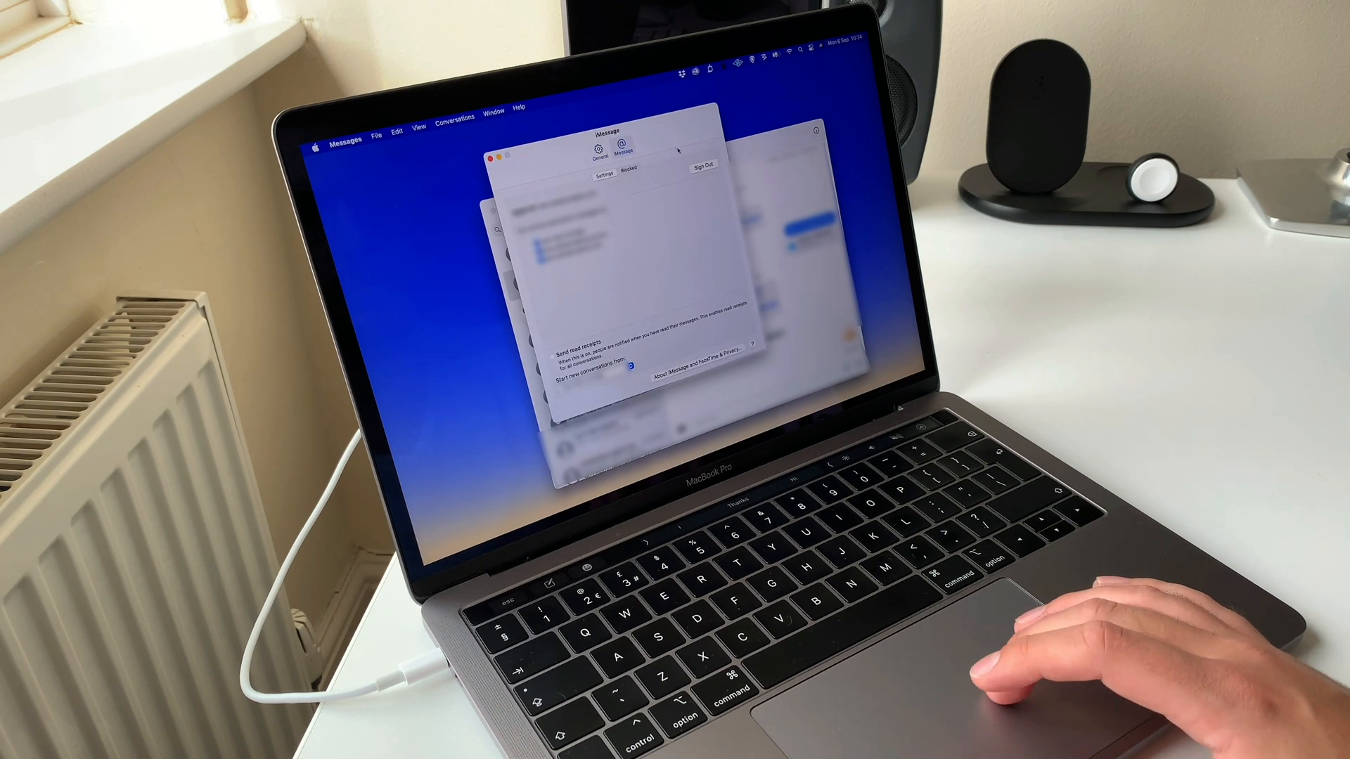
{"action": "left_click", "coordinate": [703, 165]}
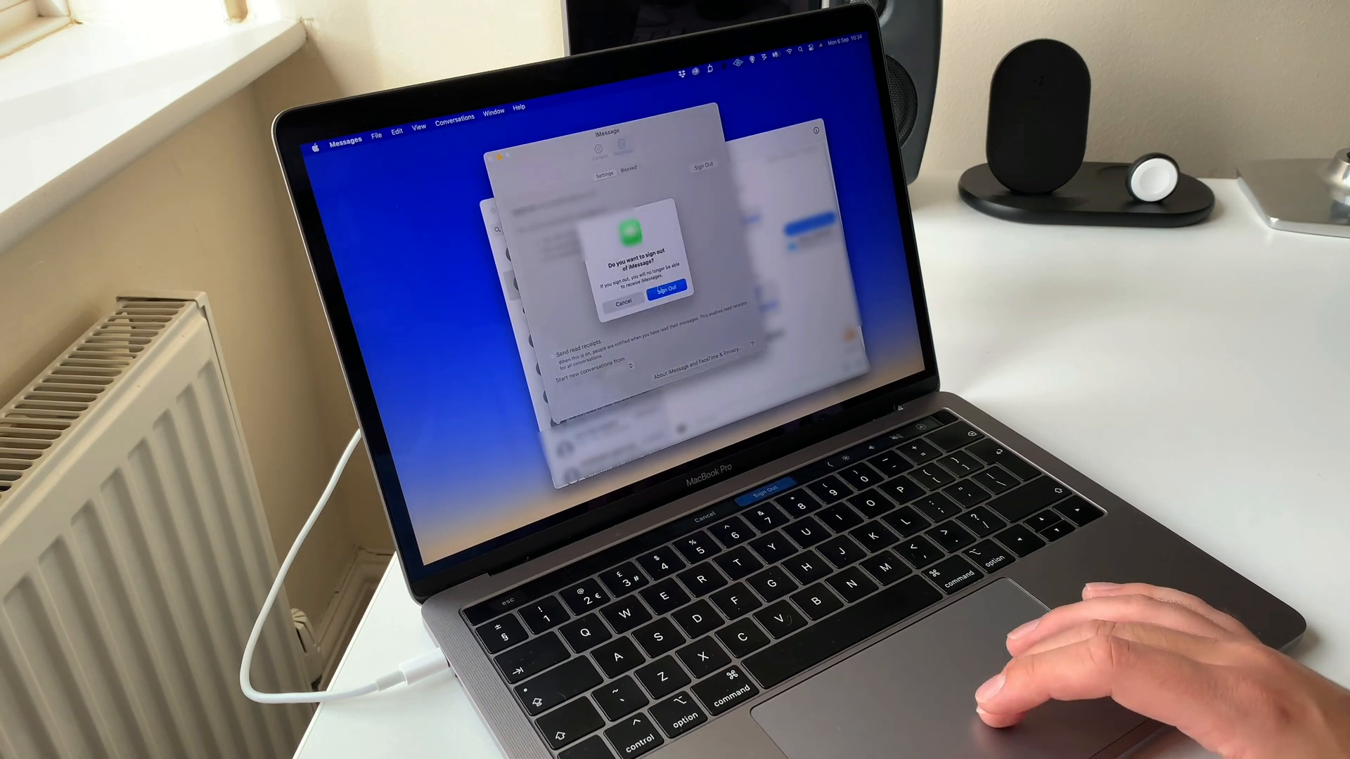
{"action": "left_click", "coordinate": [664, 301]}
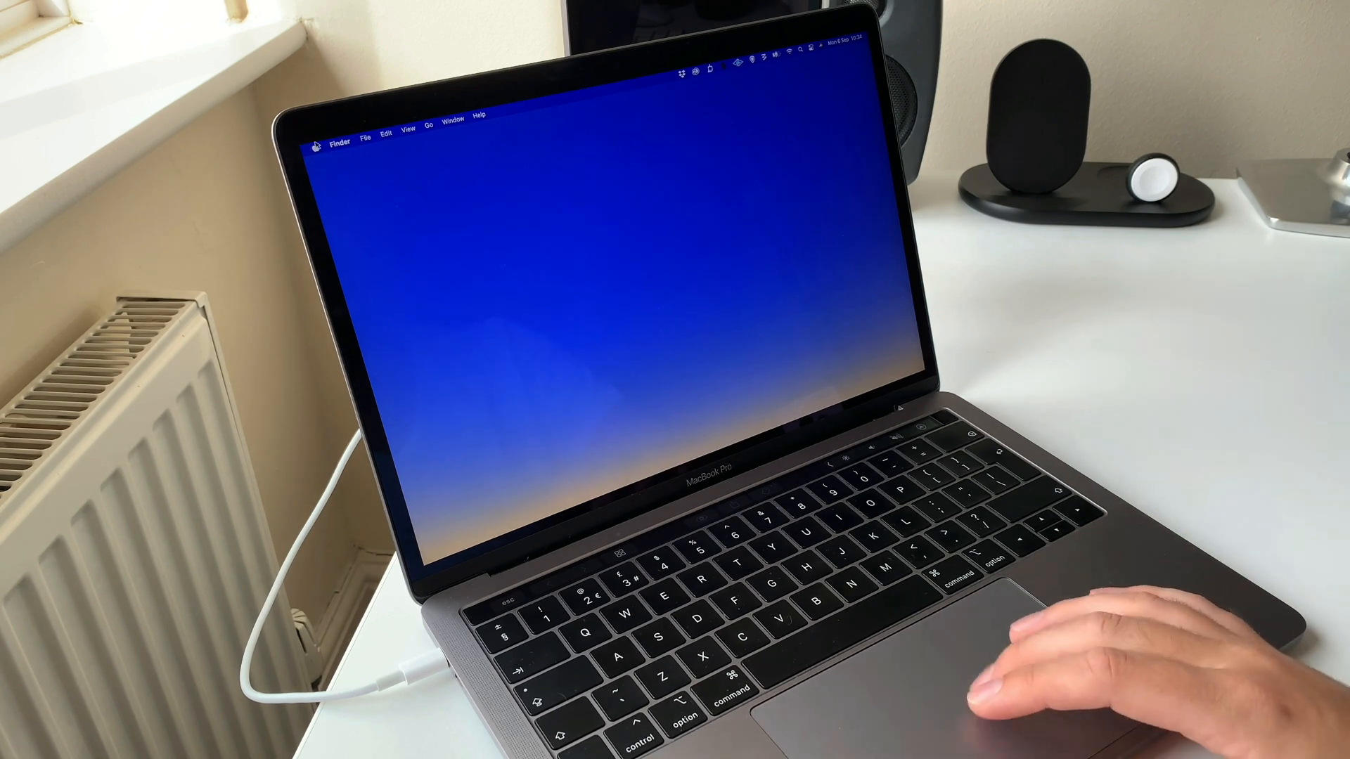
- Restart the Mac from the Apple menu and confirm the restart
{"action": "left_click", "coordinate": [319, 139]}
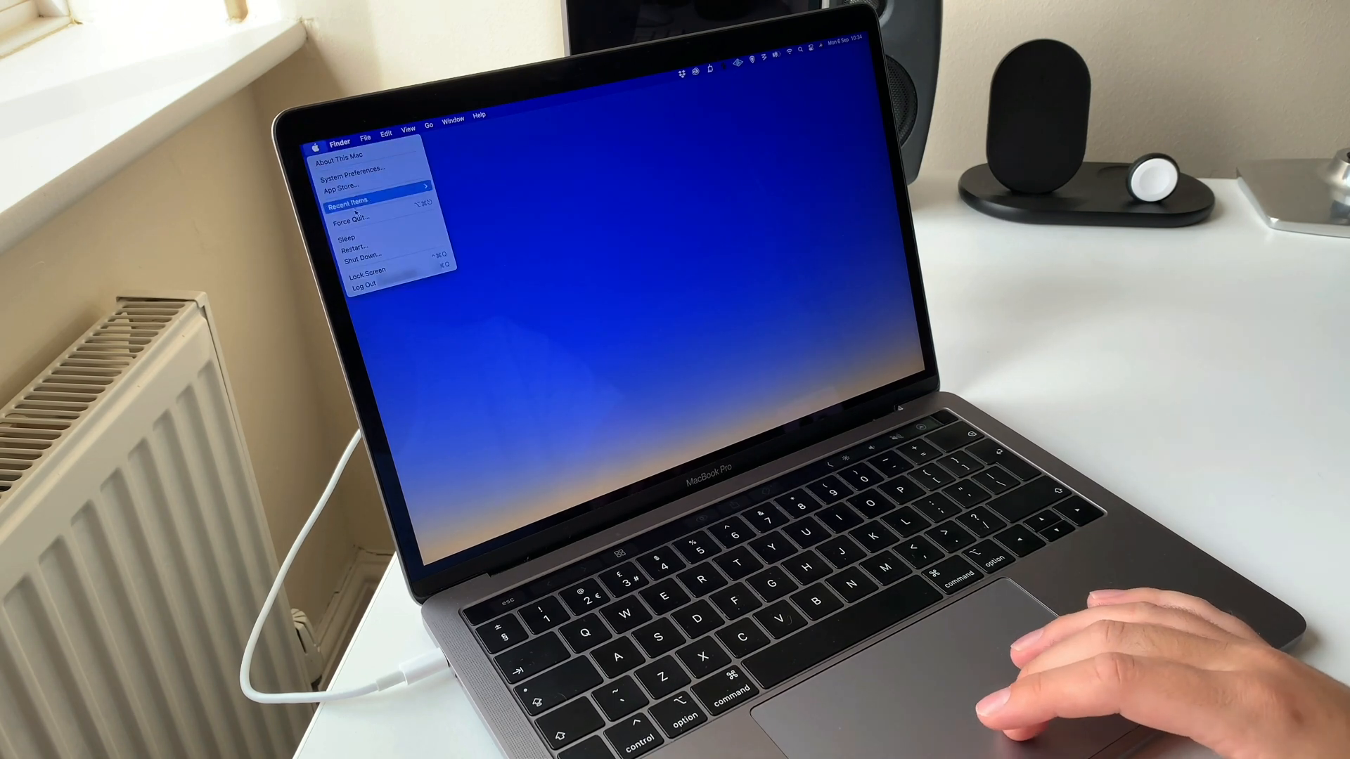
{"action": "left_click", "coordinate": [359, 244]}
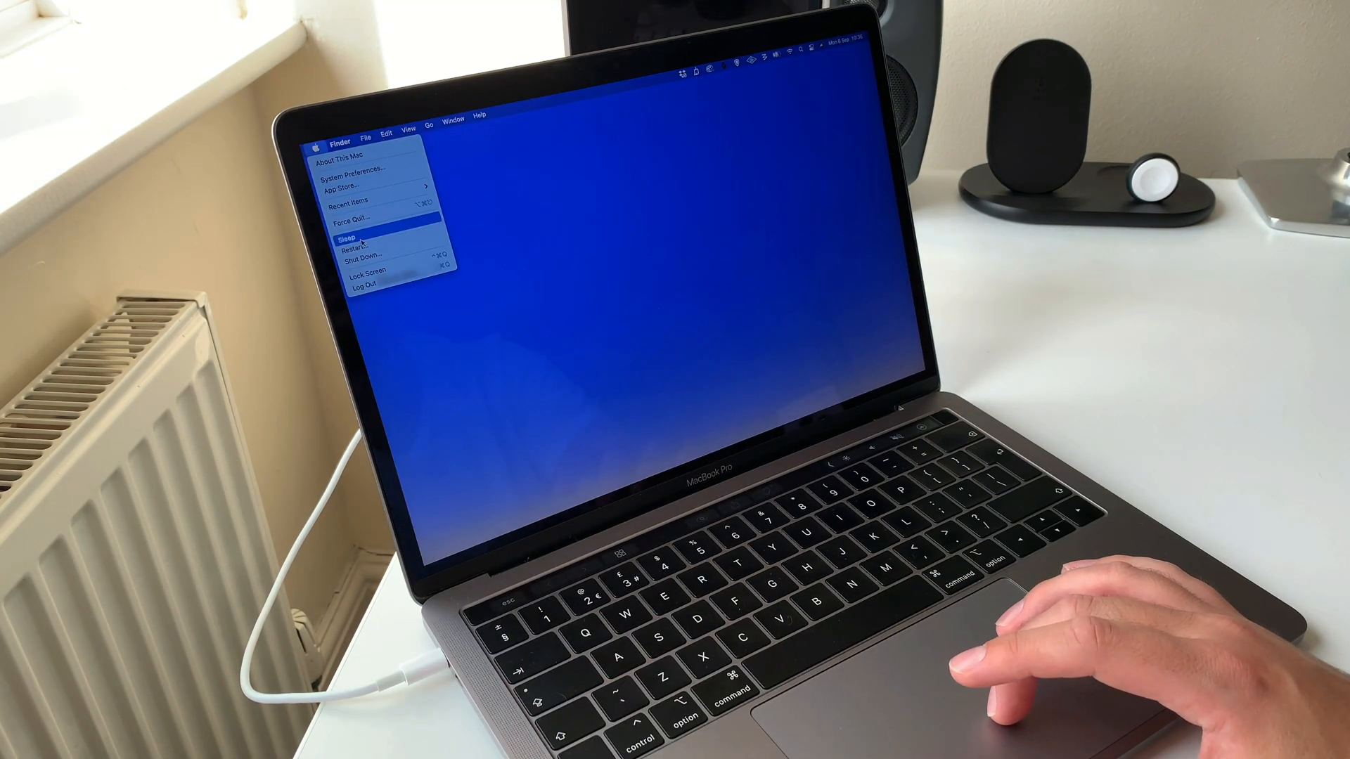
{"action": "mouse_move", "coordinate": [353, 239]}
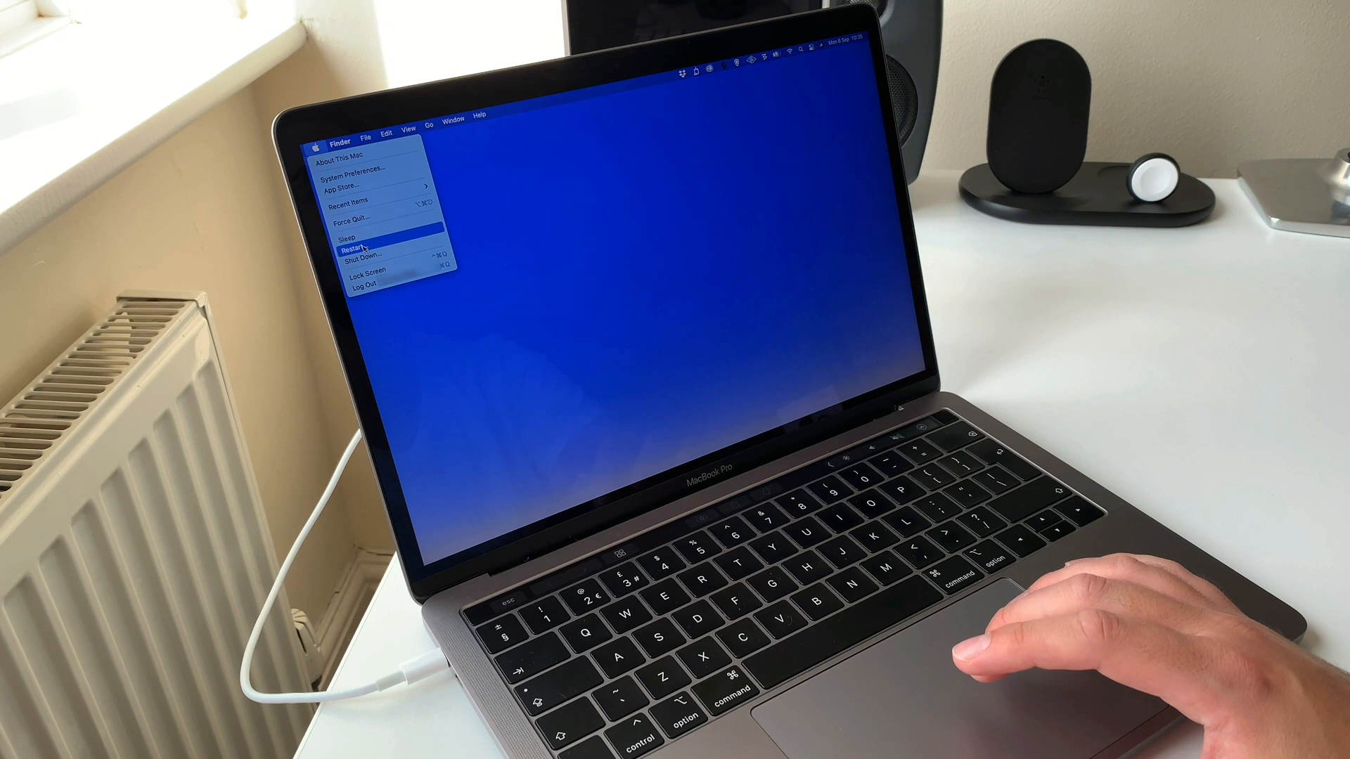
{"action": "left_click", "coordinate": [353, 239]}
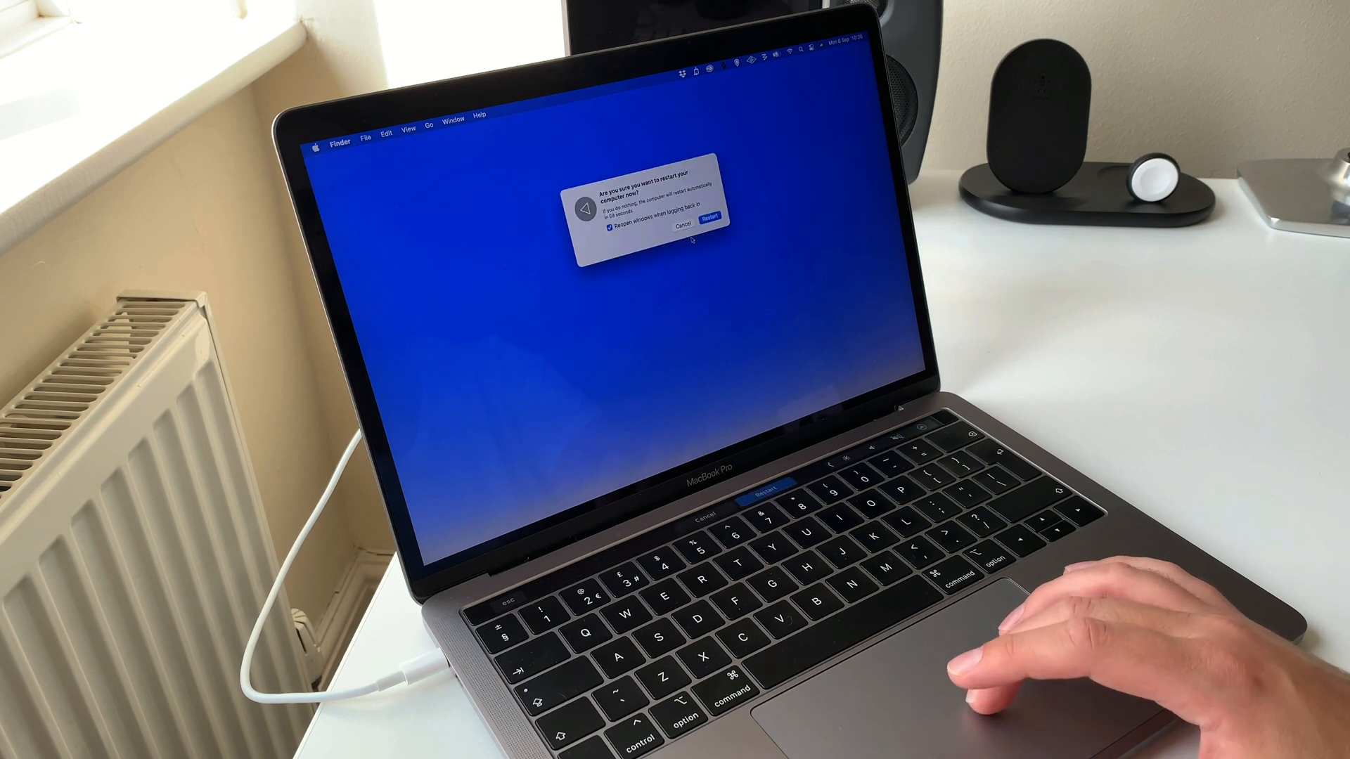
{"action": "left_click", "coordinate": [711, 215]}
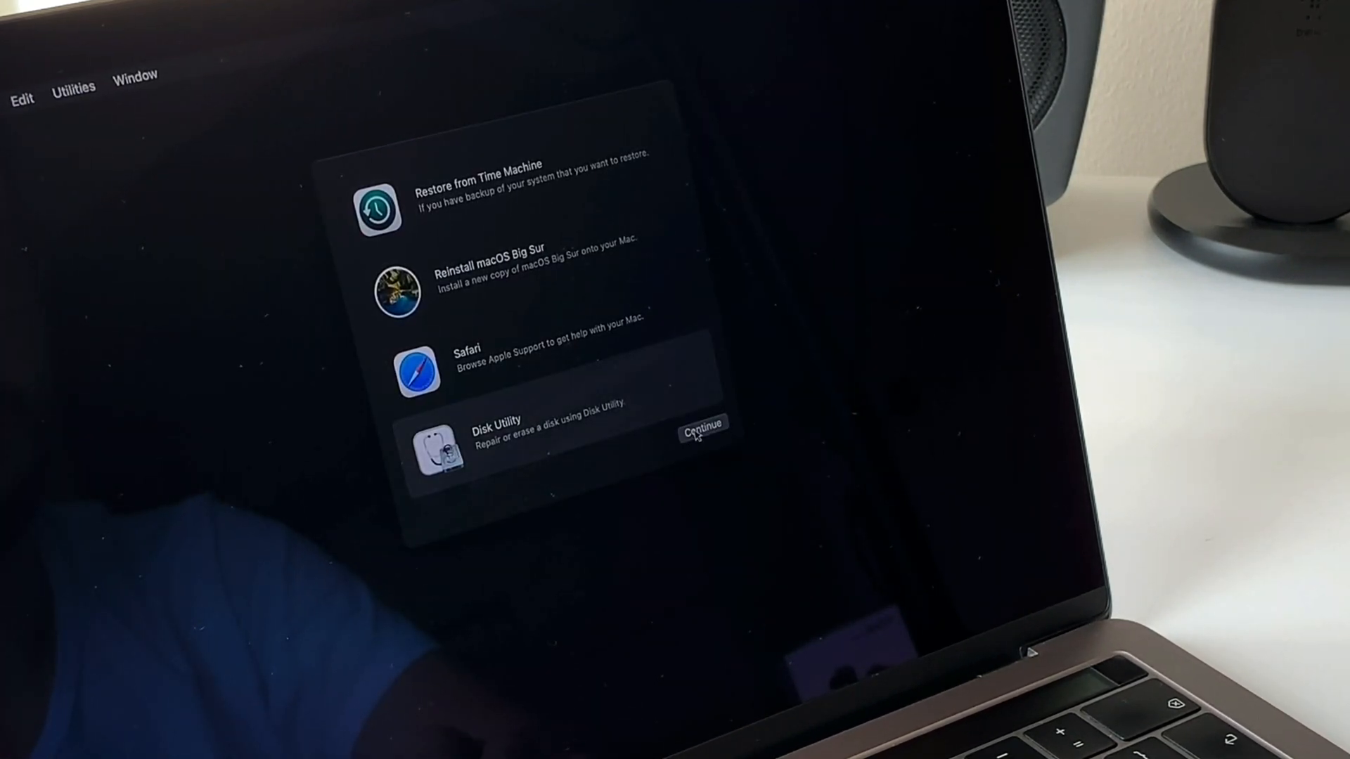
- Erase the Macintosh HD volume group in Disk Utility
{"action": "left_click", "coordinate": [702, 429]}
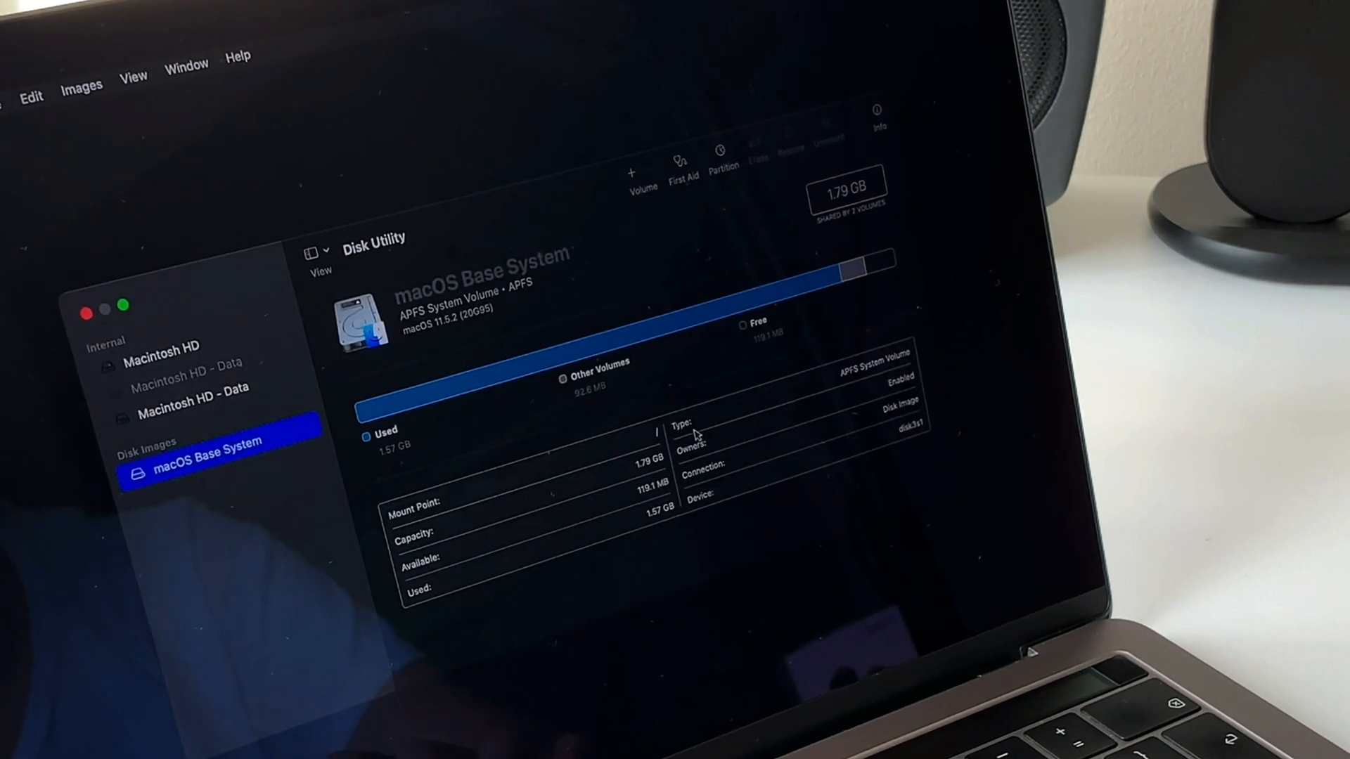
{"action": "left_click", "coordinate": [161, 346]}
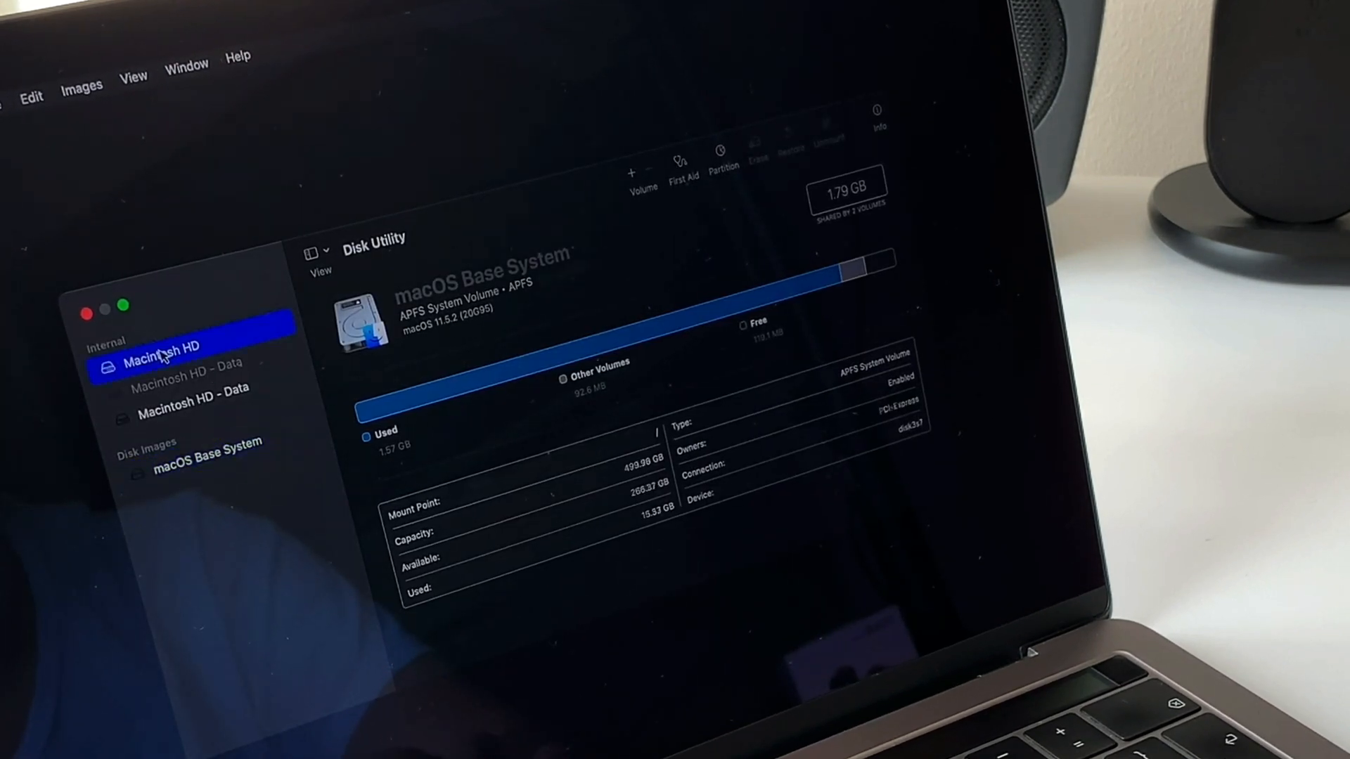
{"action": "left_click", "coordinate": [160, 345]}
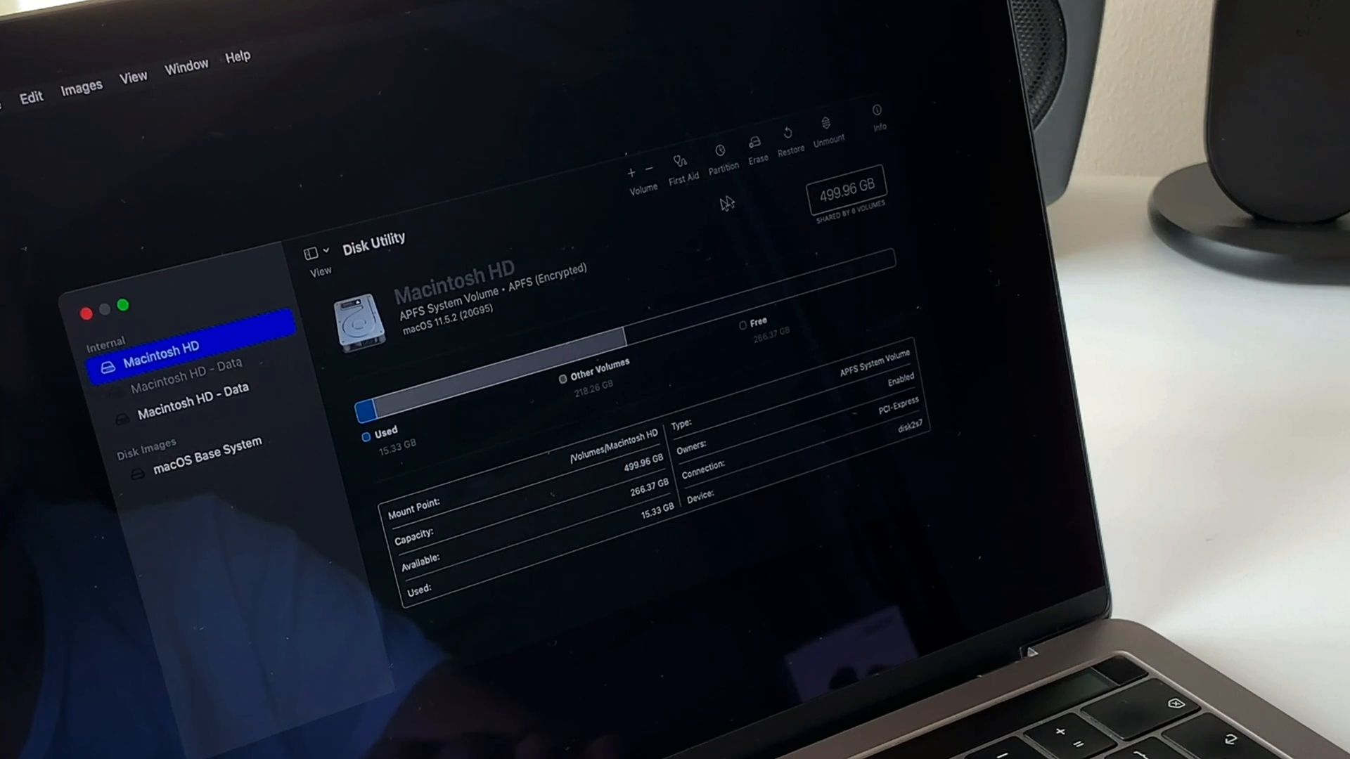
{"action": "mouse_move", "coordinate": [755, 142]}
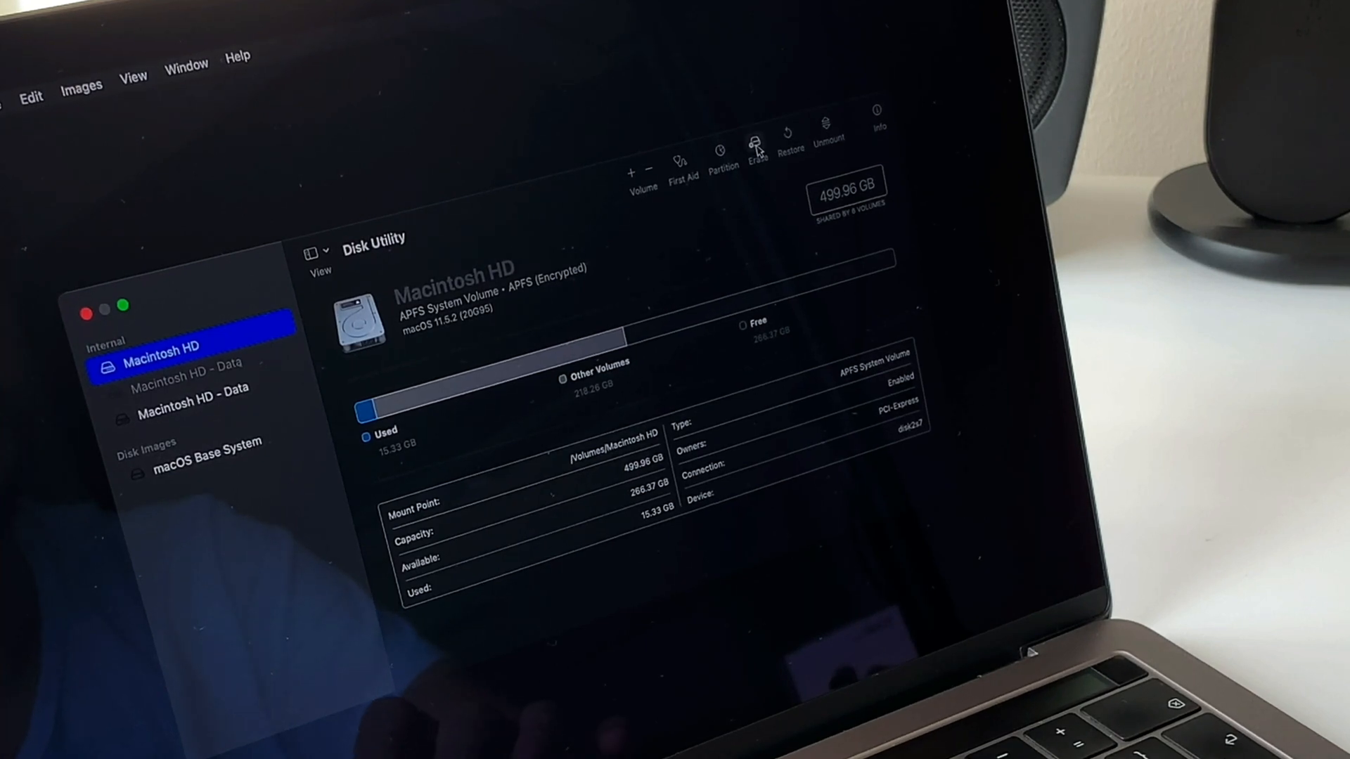
{"action": "left_click", "coordinate": [756, 146]}
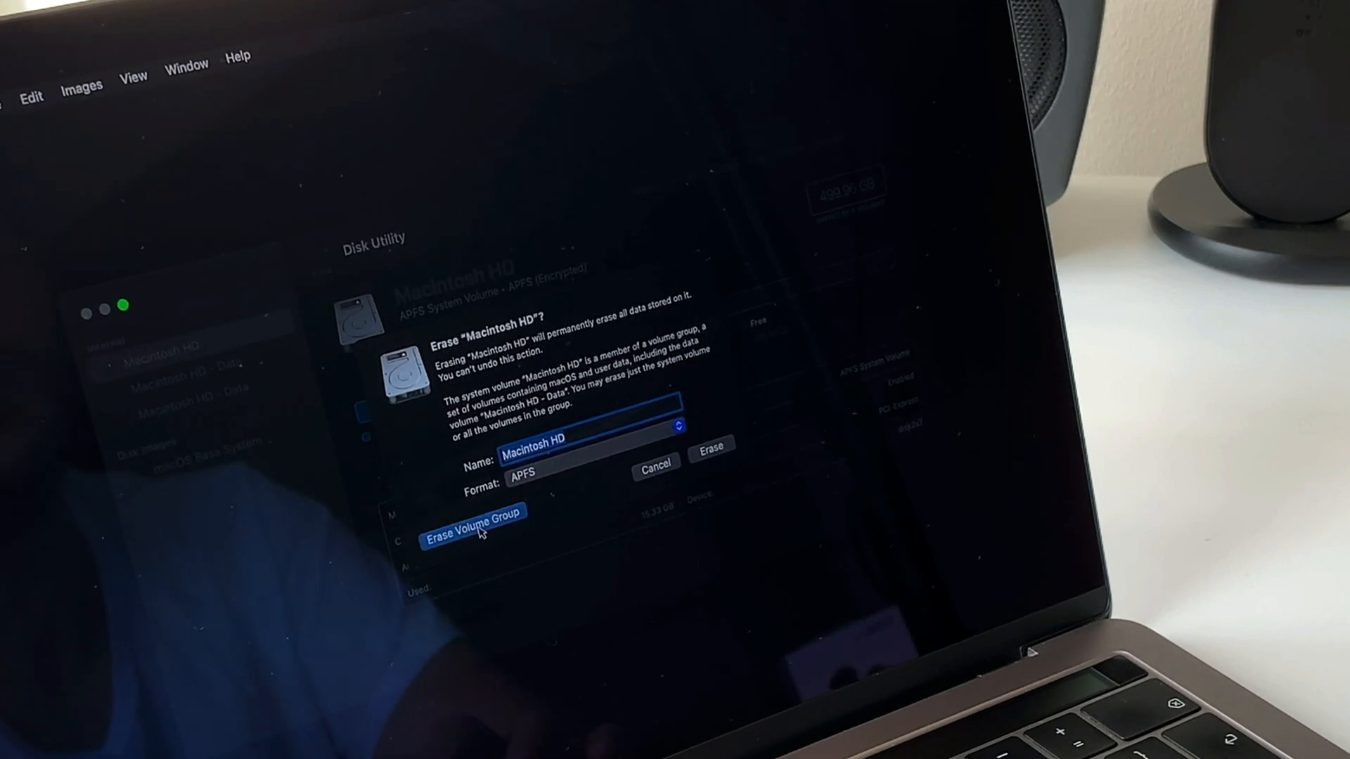
{"action": "left_click", "coordinate": [472, 512]}
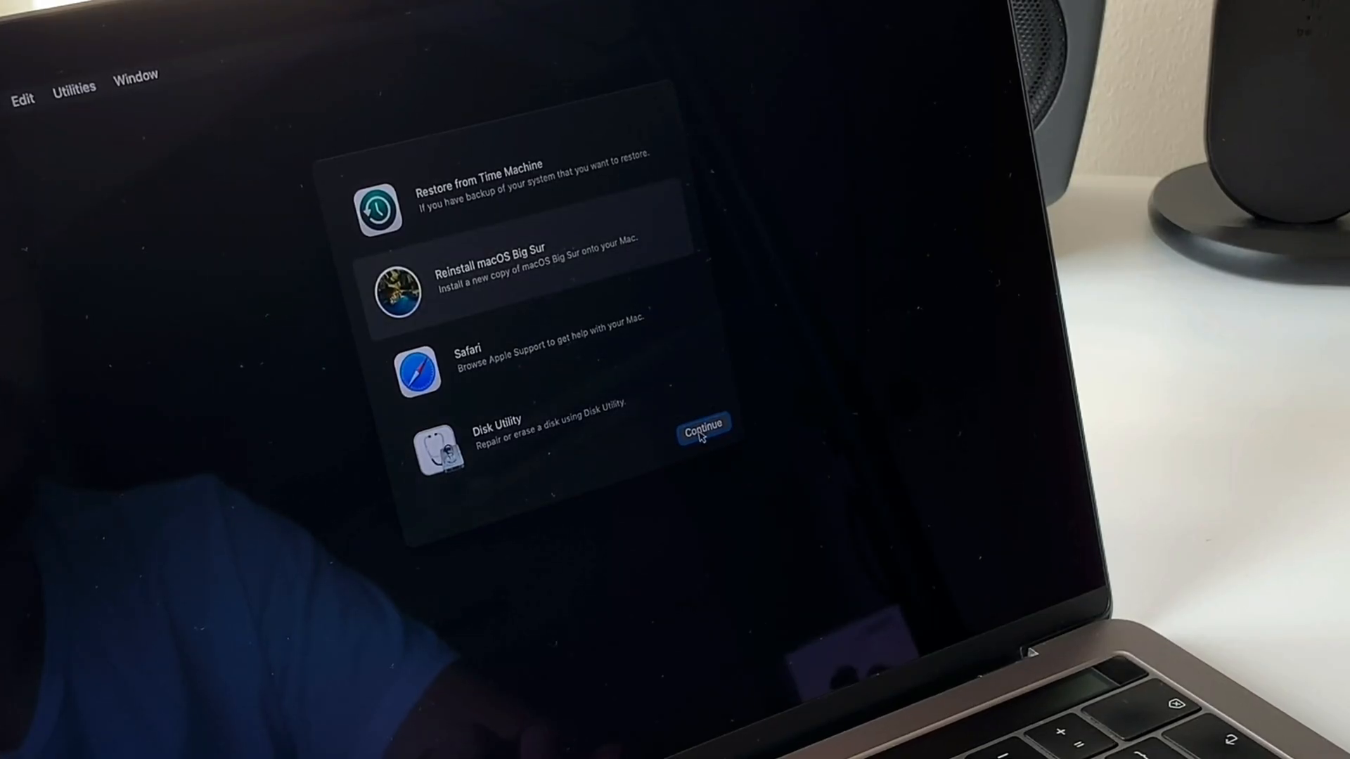
- Choose Reinstall macOS Big Sur and continue to the installer's welcome screen
{"action": "left_click", "coordinate": [703, 429]}
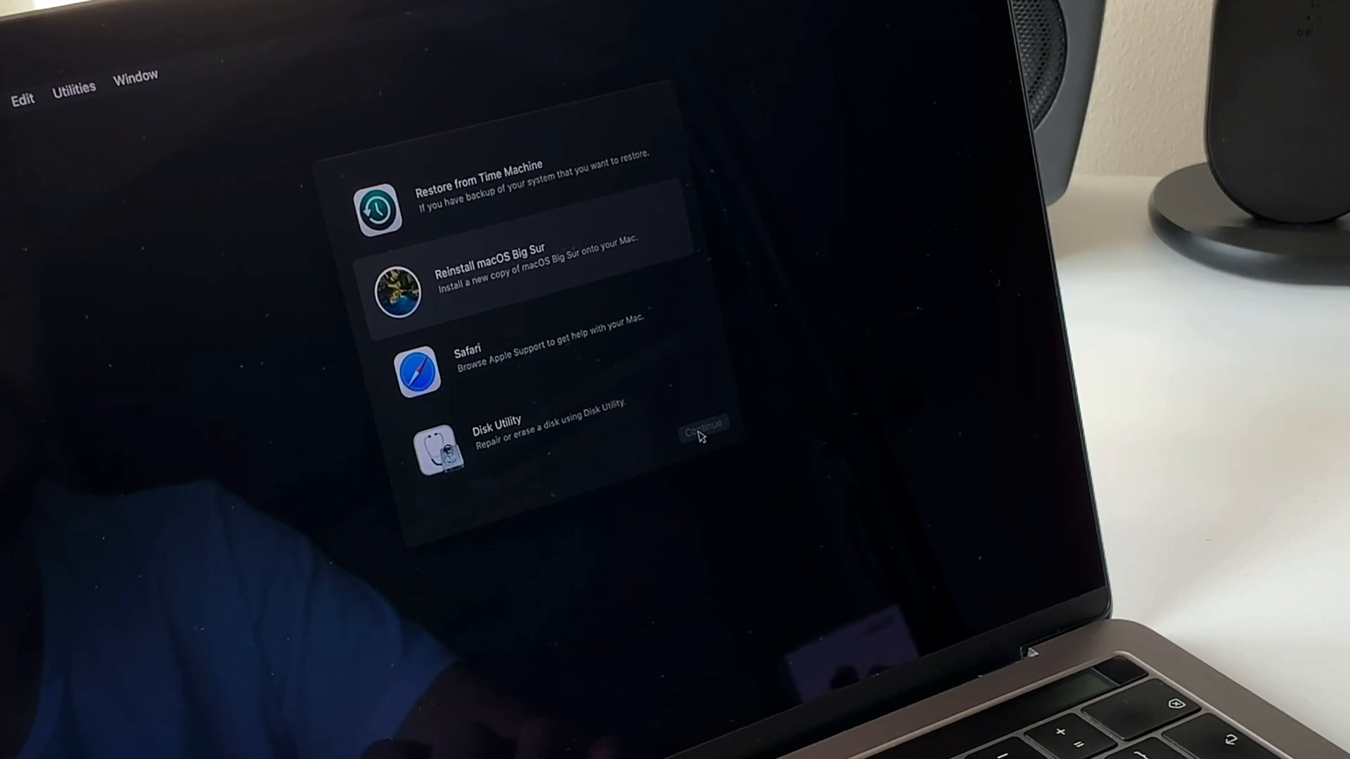
{"action": "left_click", "coordinate": [703, 428]}
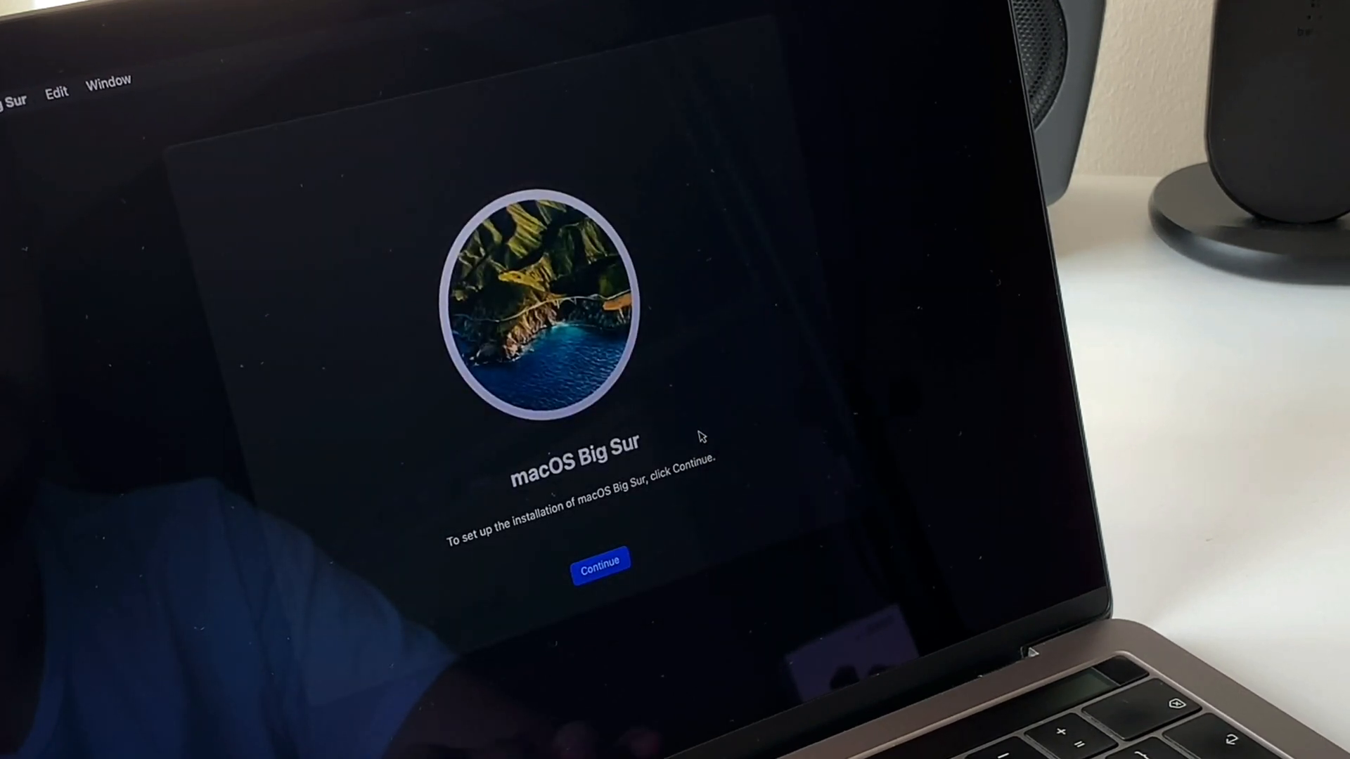
{"action": "left_click", "coordinate": [600, 571]}
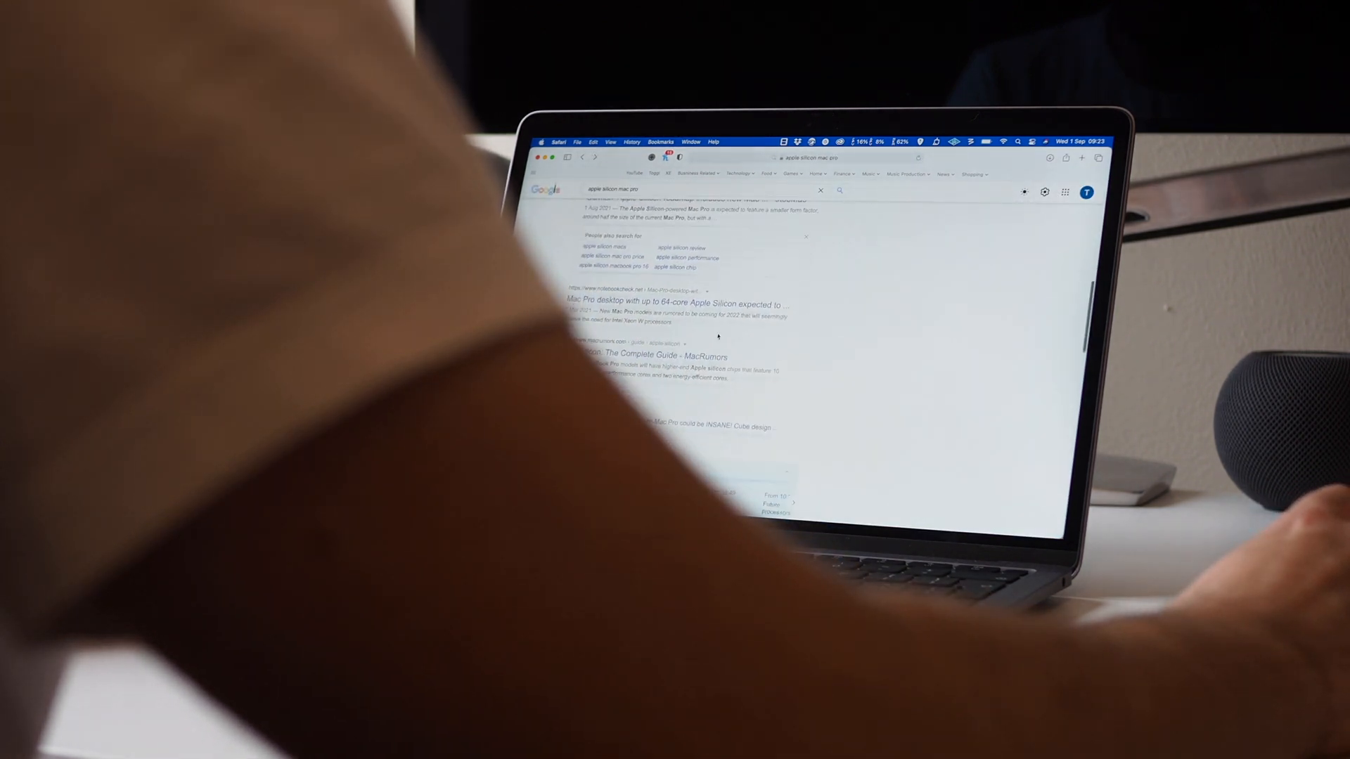
- Search Google for 'apple silicon mac pro smaller'
{"action": "left_click", "coordinate": [683, 303]}
{"action": "type", "text": " smaller"}
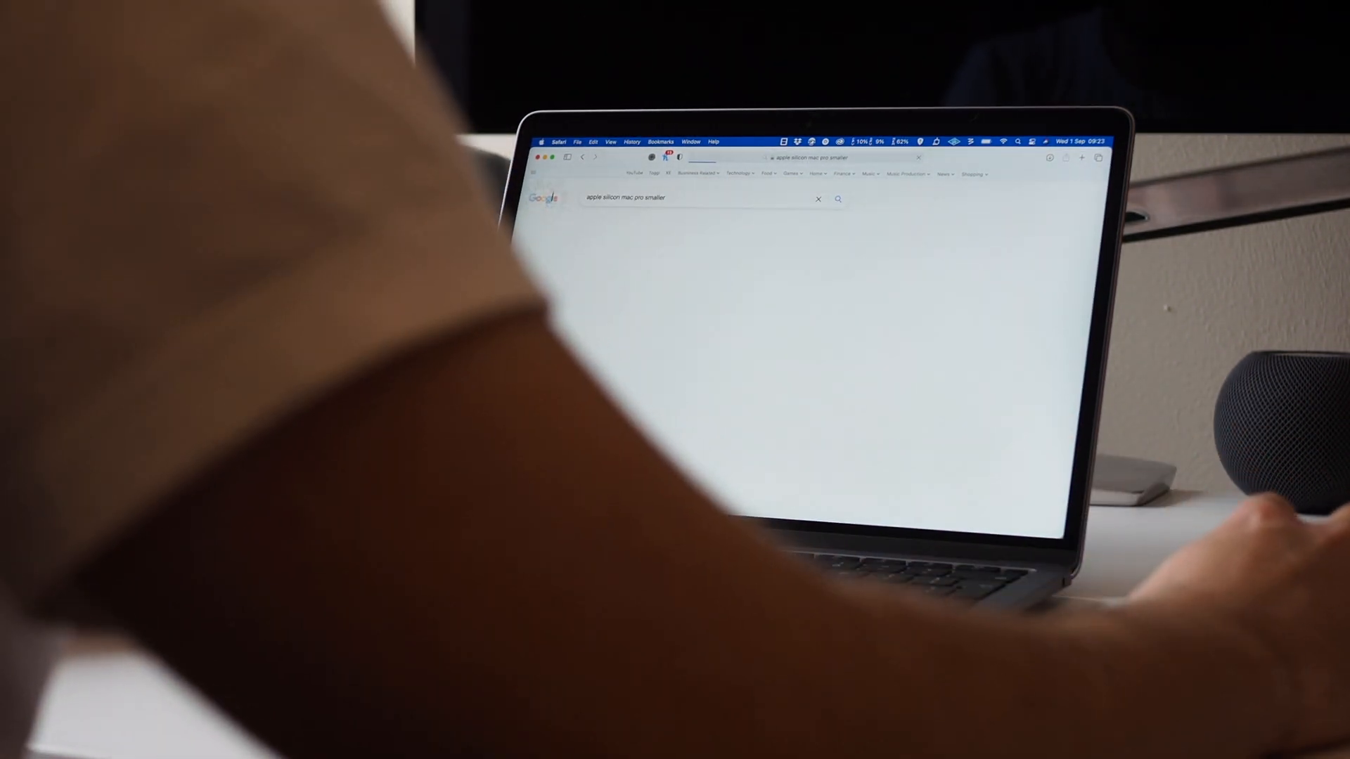
{"action": "key", "text": "Return"}
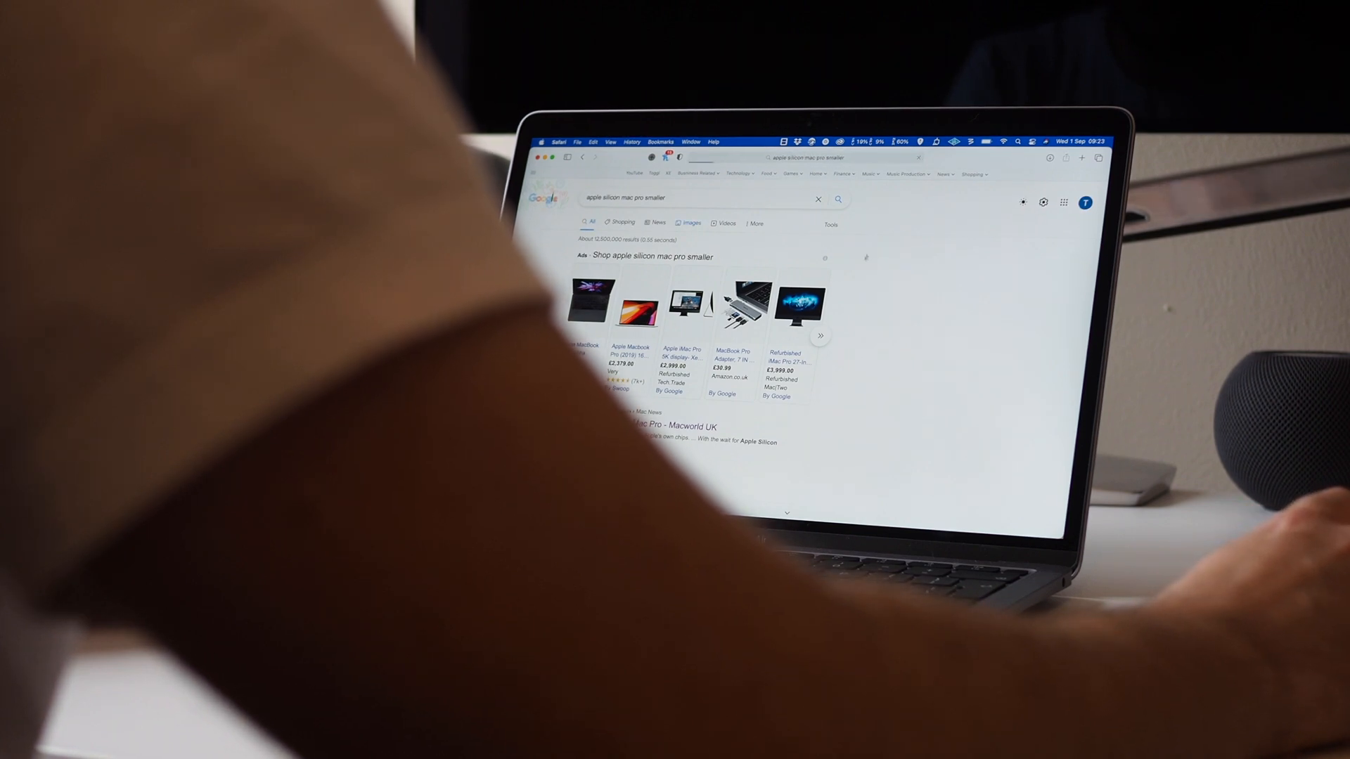